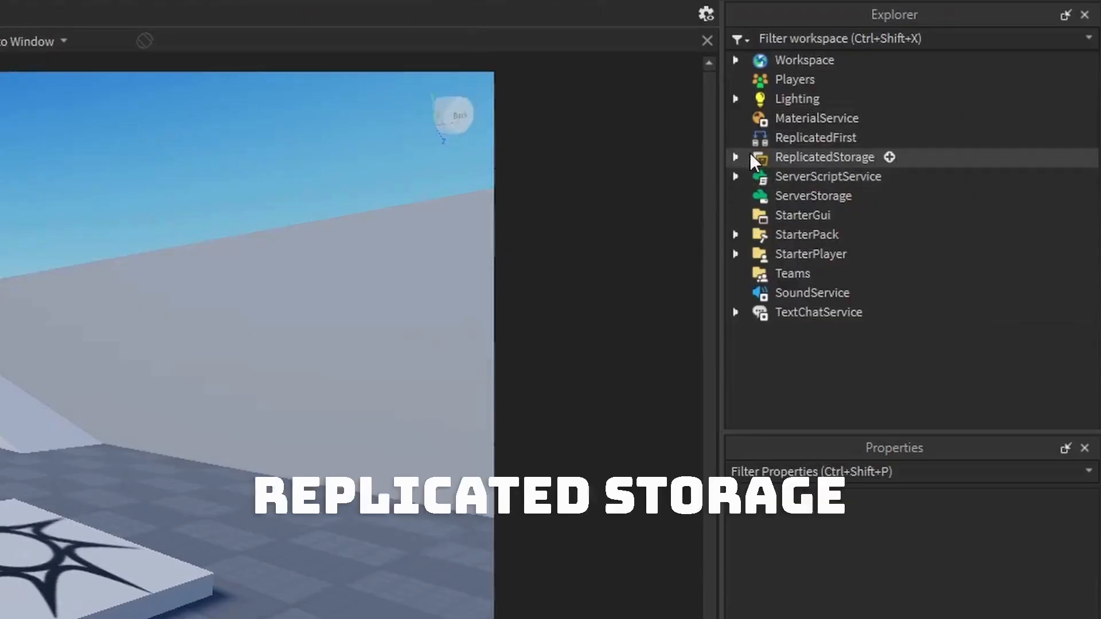
# - Expand ReplicatedStorage > Blaster > Objects and move CharacterImpact, EnvironmentImpact and LaserBeam to Workspace
pyautogui.click(737, 156)
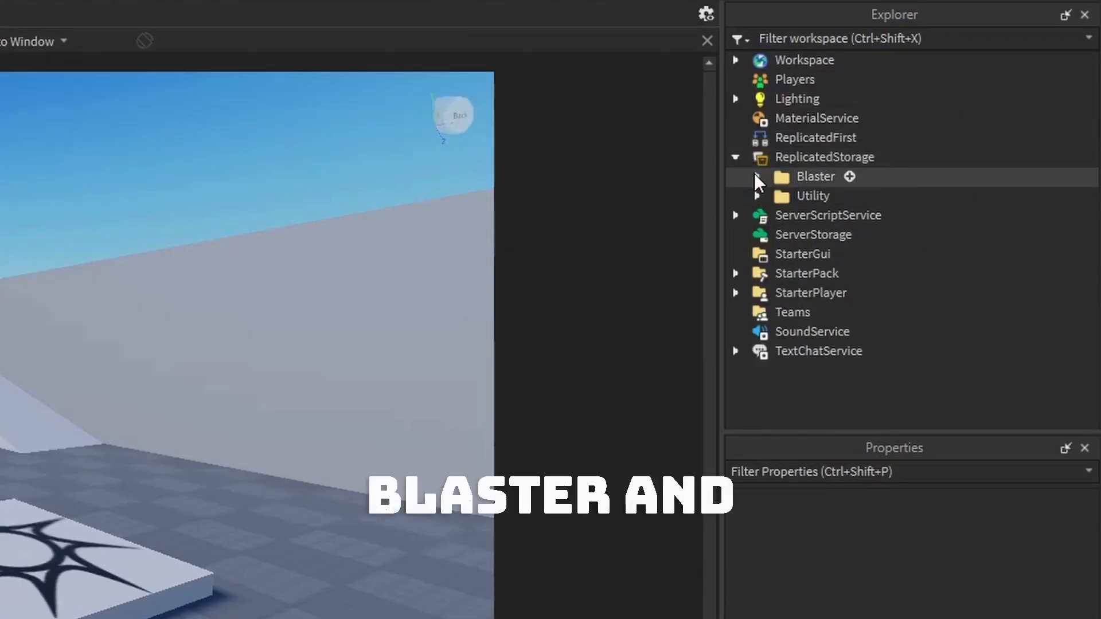
pyautogui.click(757, 177)
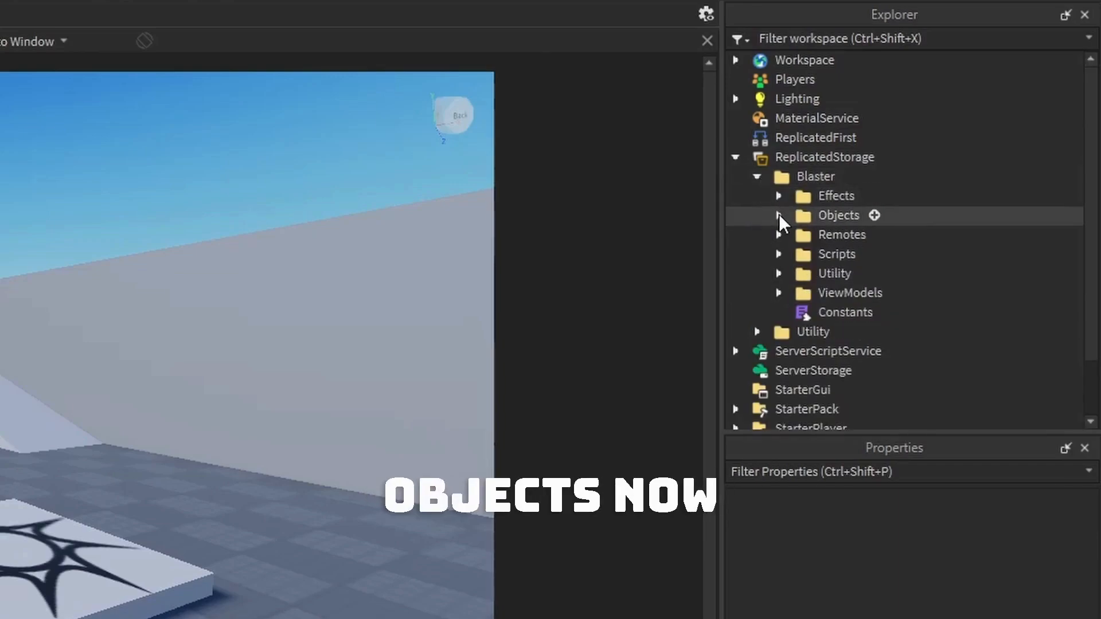
pyautogui.click(779, 216)
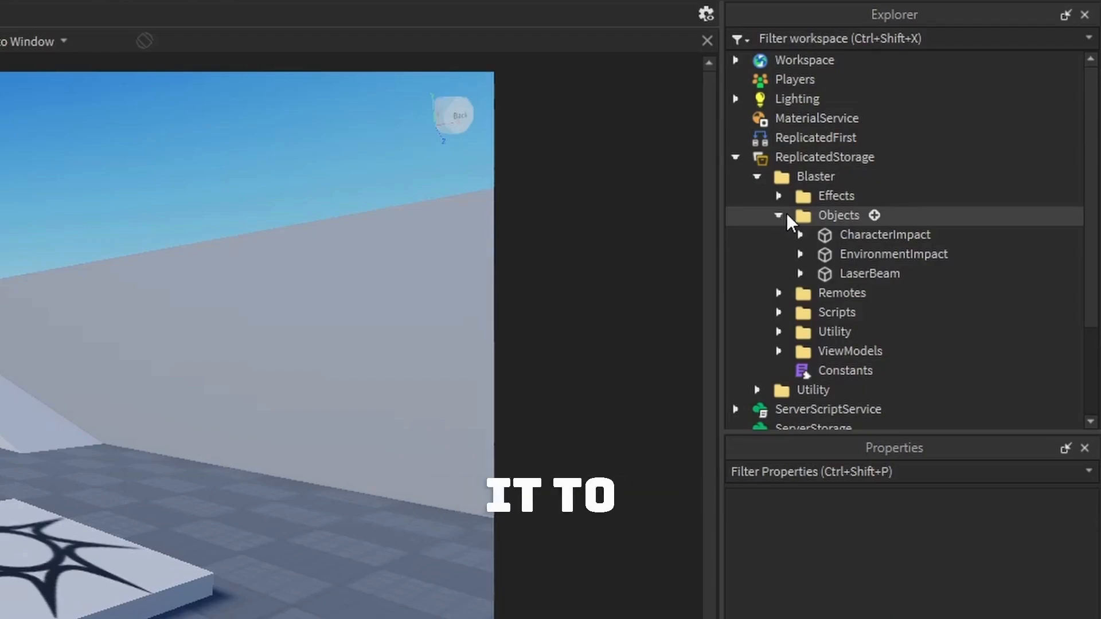
pyautogui.click(886, 234)
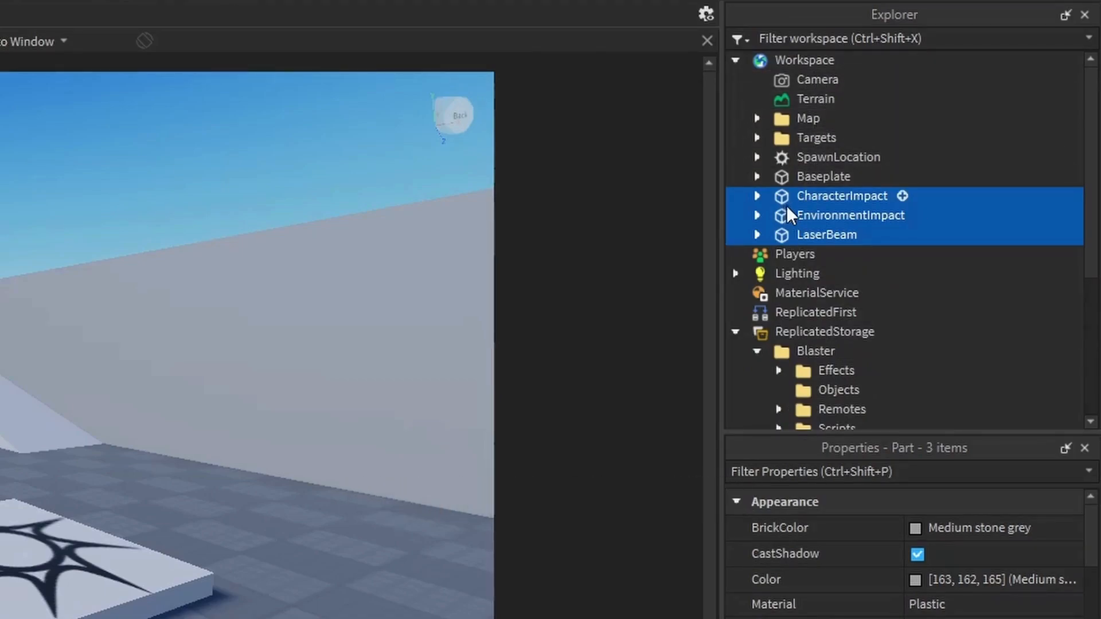
# - Expand LaserBeam and review CoreBeam, OtherBeam and StartAttachment in the Properties panel
pyautogui.click(757, 234)
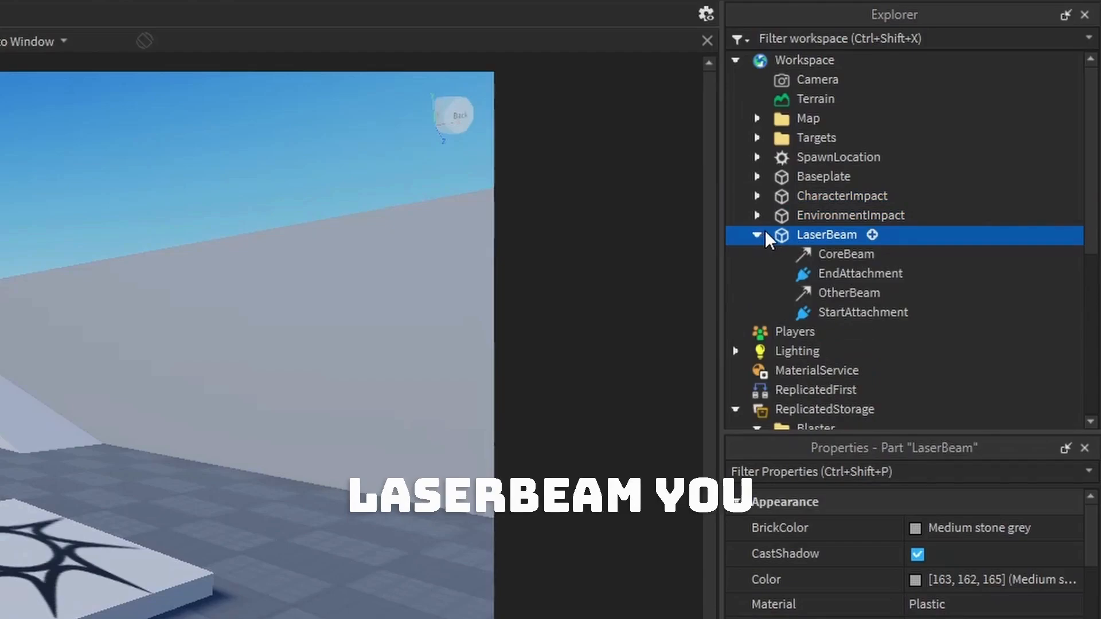
pyautogui.click(847, 254)
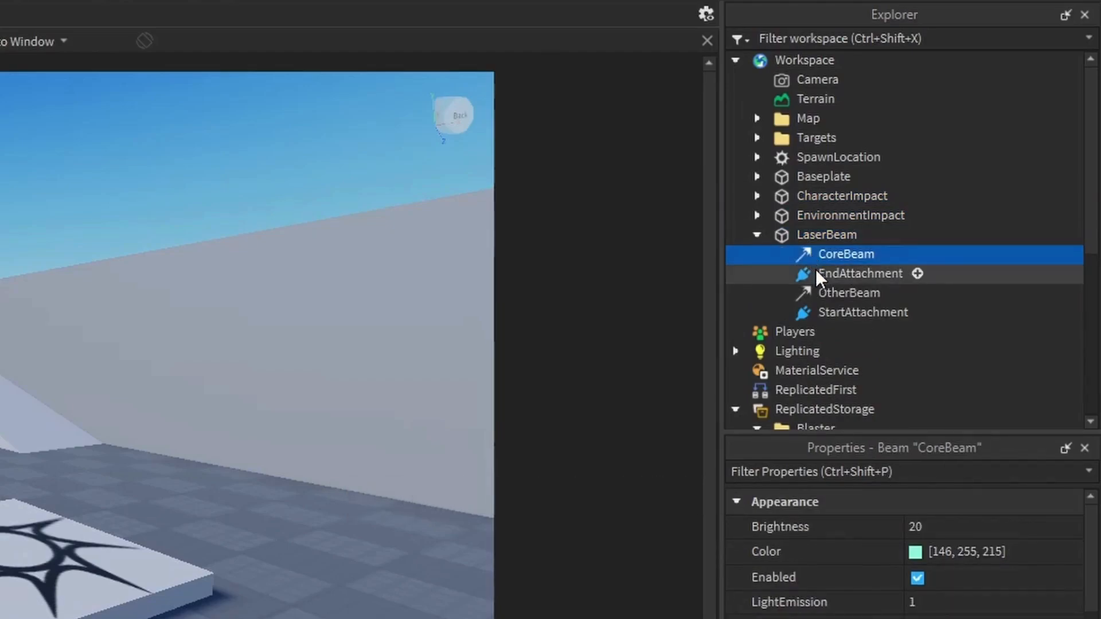
pyautogui.click(849, 294)
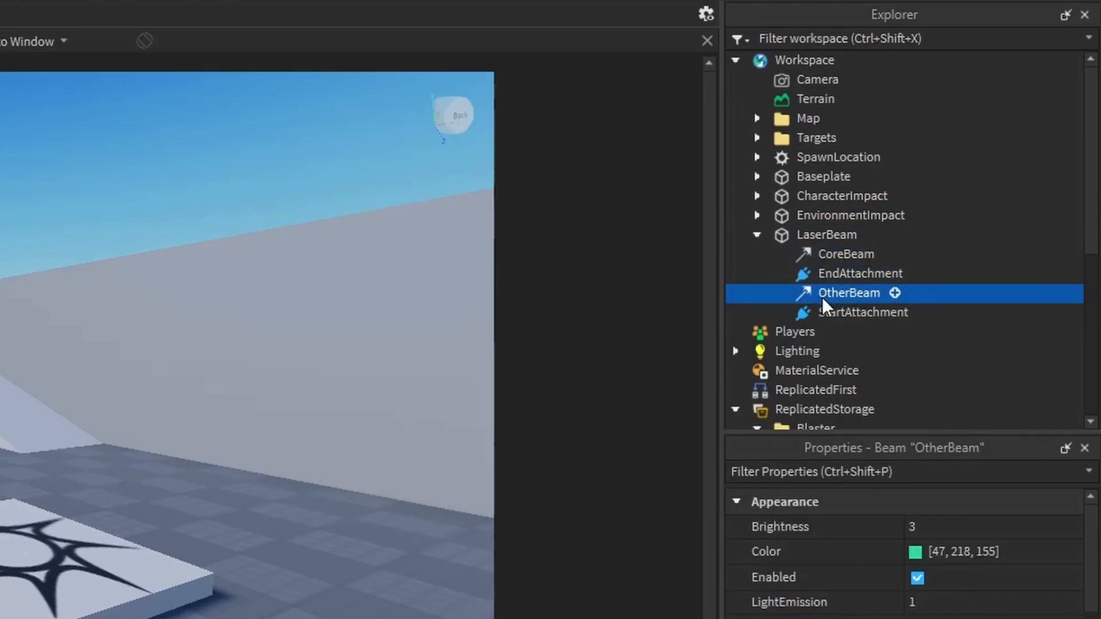
pyautogui.click(864, 312)
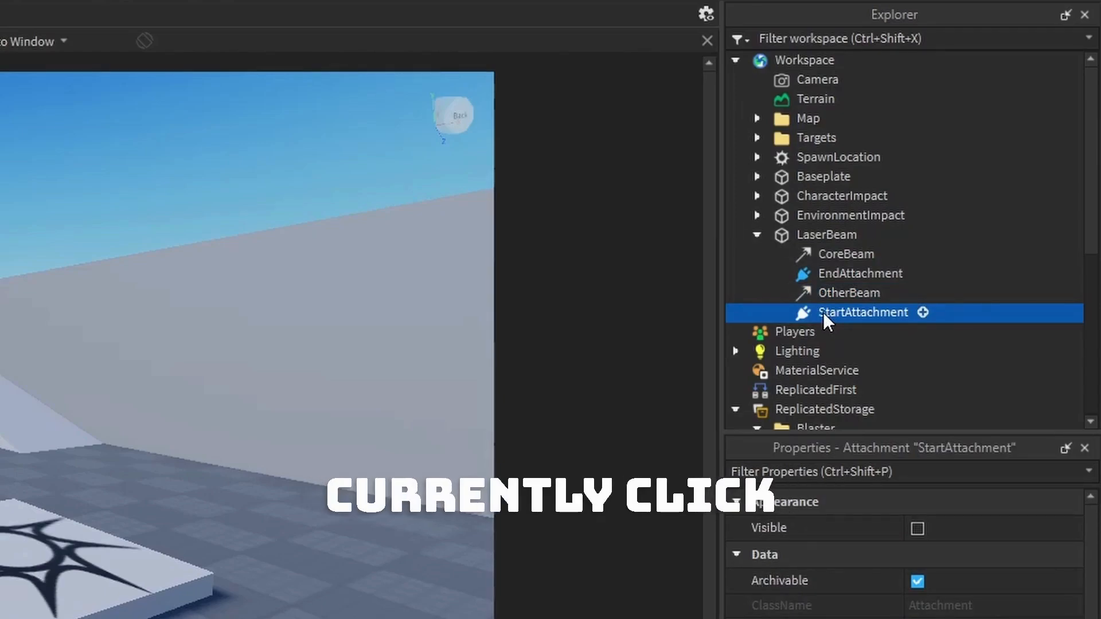
pyautogui.click(826, 234)
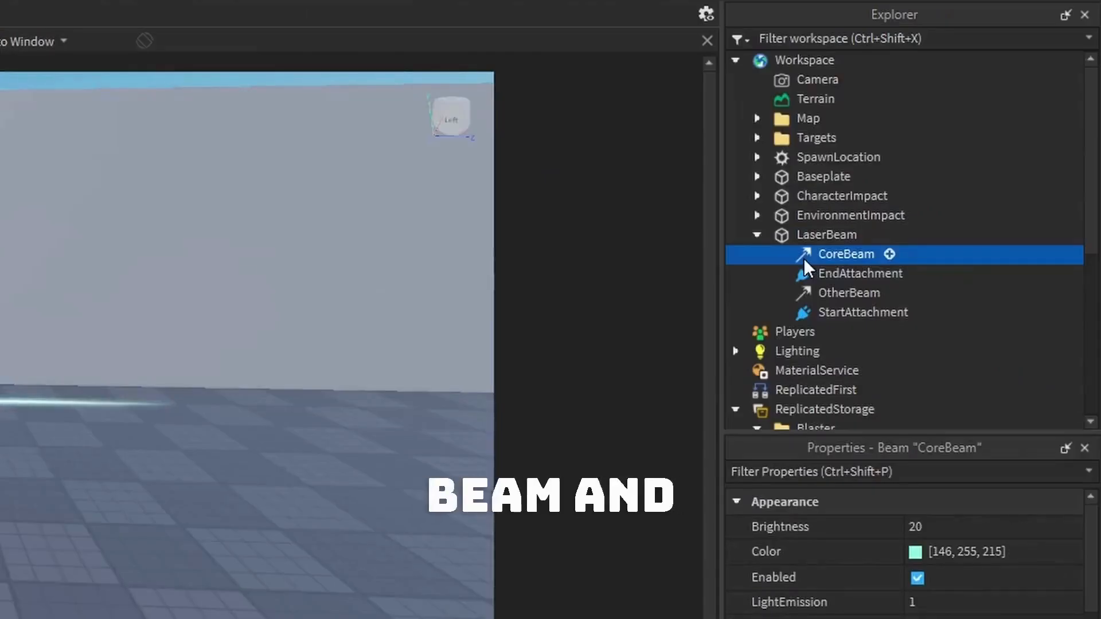
# - Change the Color of CoreBeam and OtherBeam from green to yellow
pyautogui.scroll(-3)
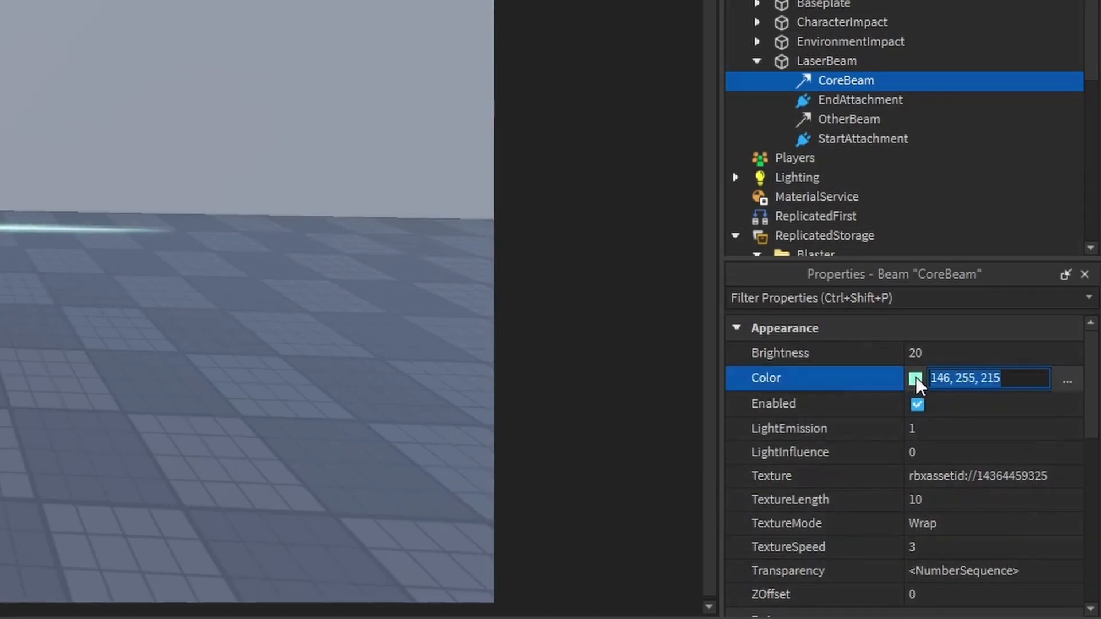
pyautogui.click(917, 379)
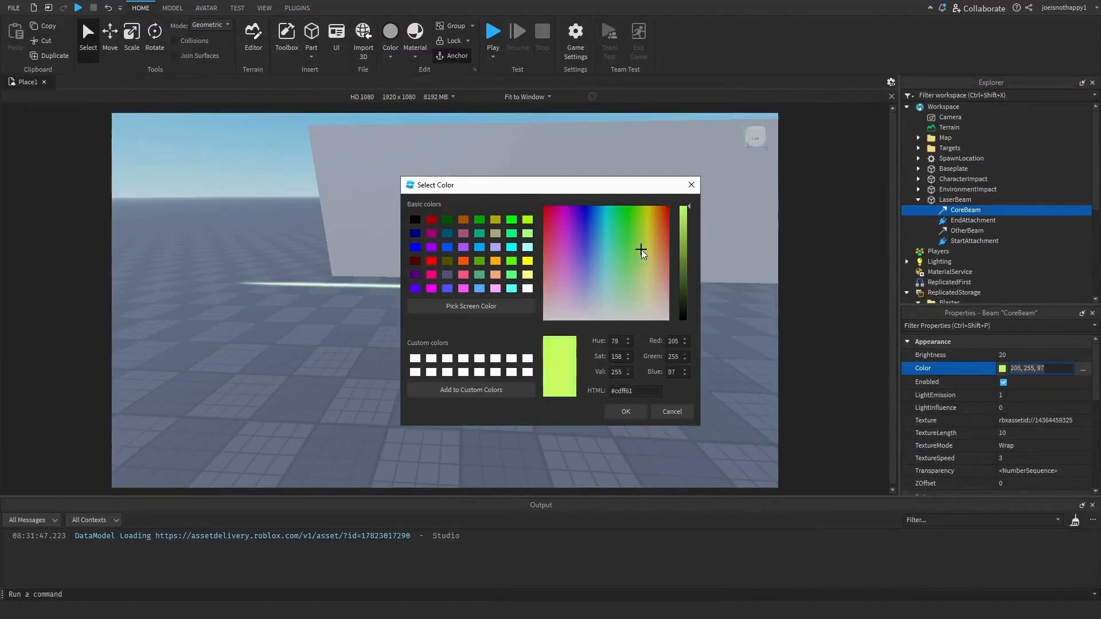
pyautogui.click(650, 231)
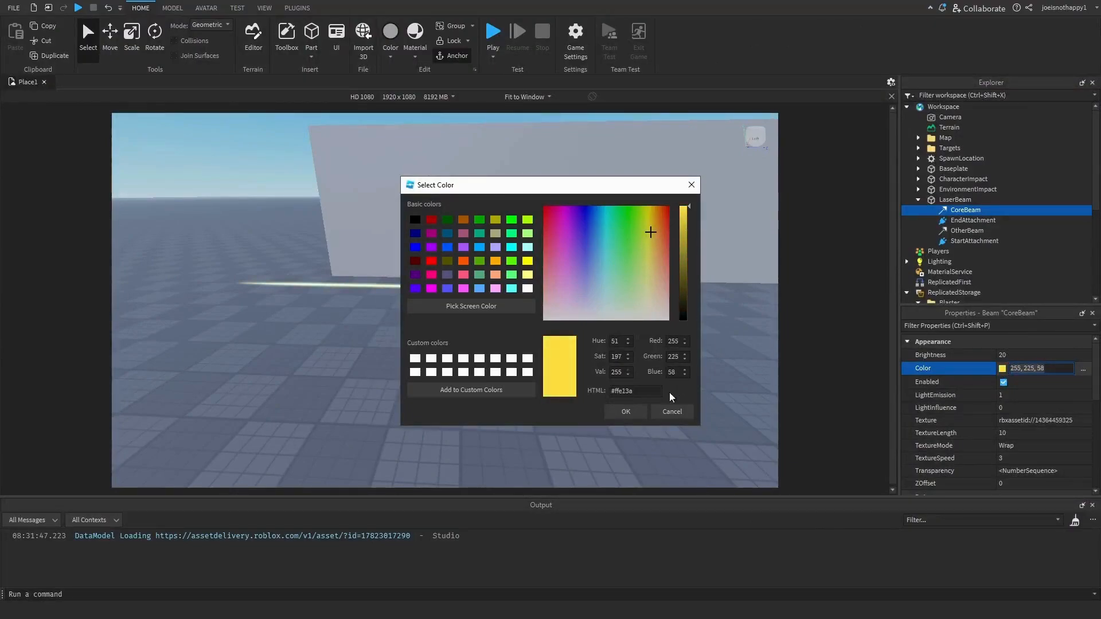
pyautogui.click(626, 412)
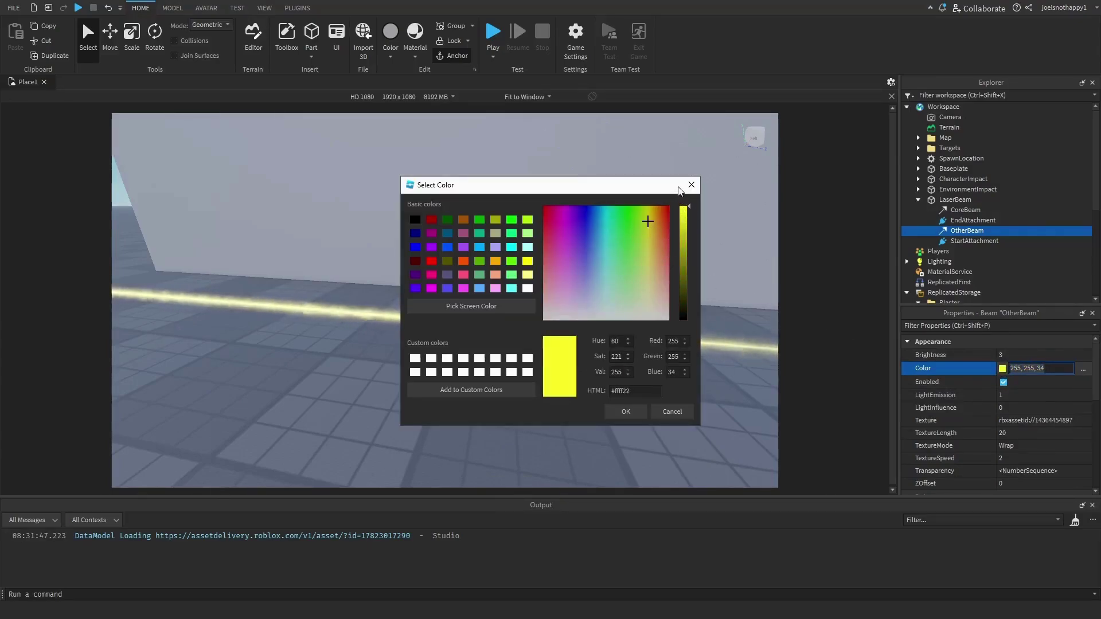
pyautogui.click(626, 411)
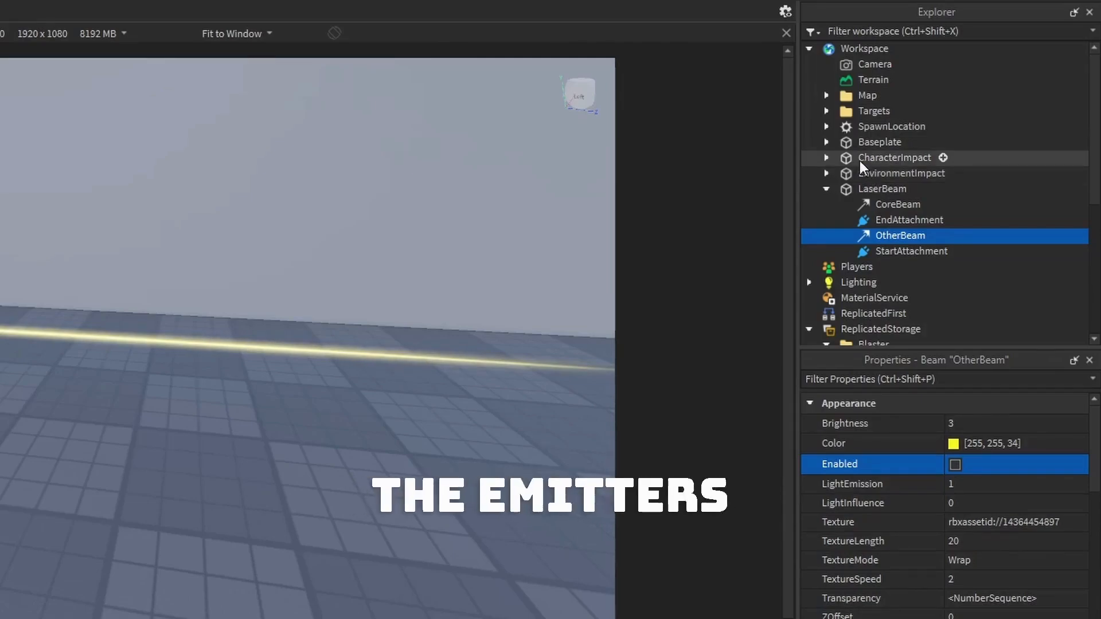
# - Expand CharacterImpact and review its CircleEmitter and SparkEmitter particle settings, then collapse it
pyautogui.click(826, 157)
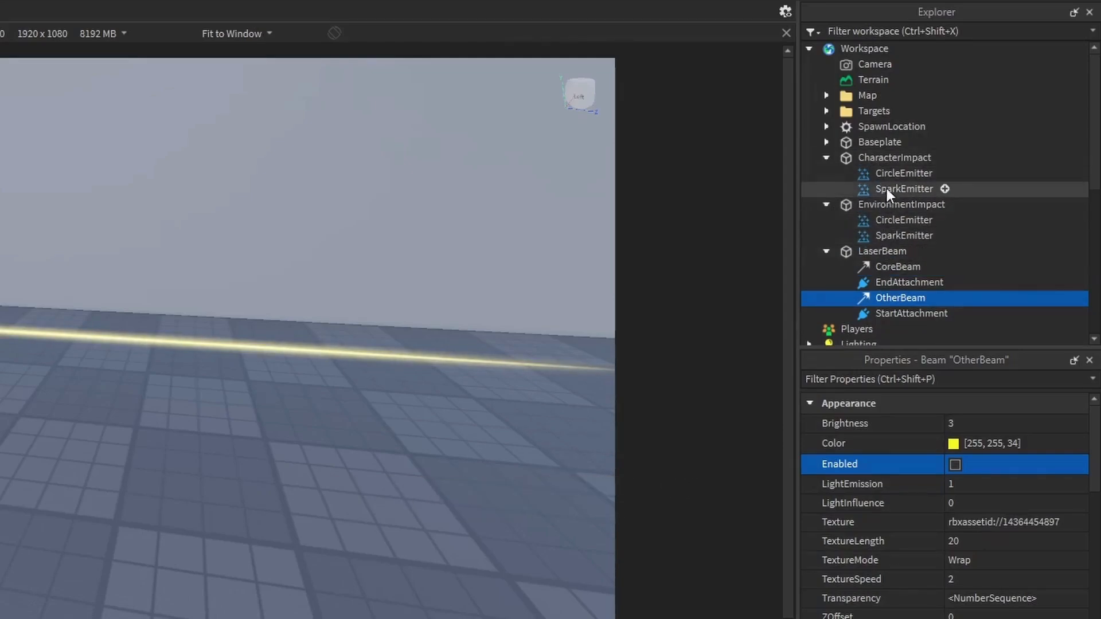
pyautogui.click(904, 173)
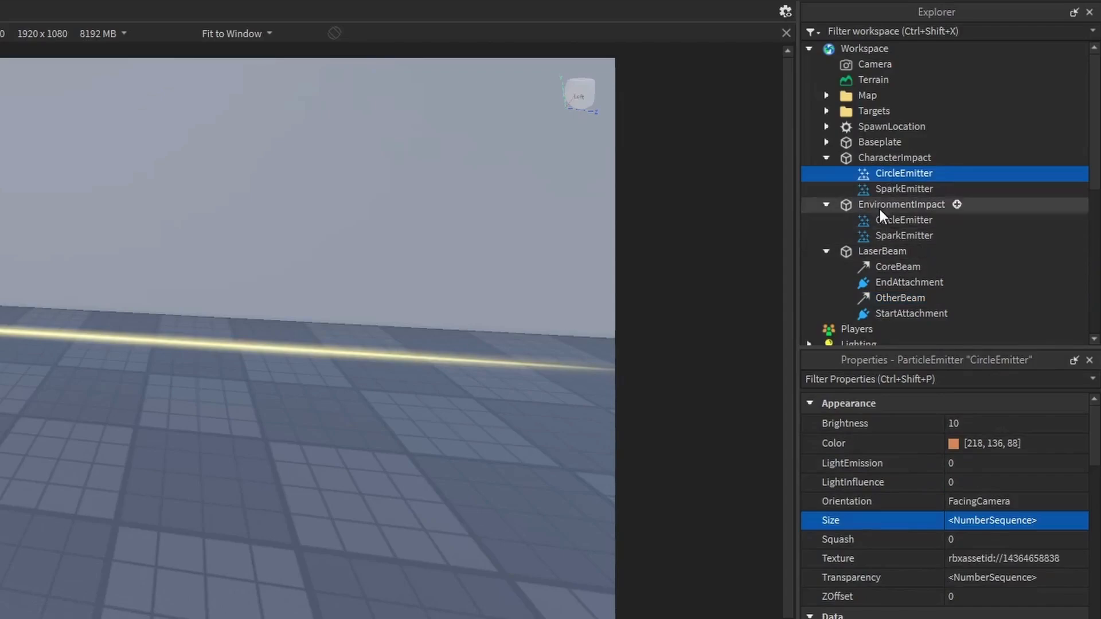
pyautogui.click(904, 188)
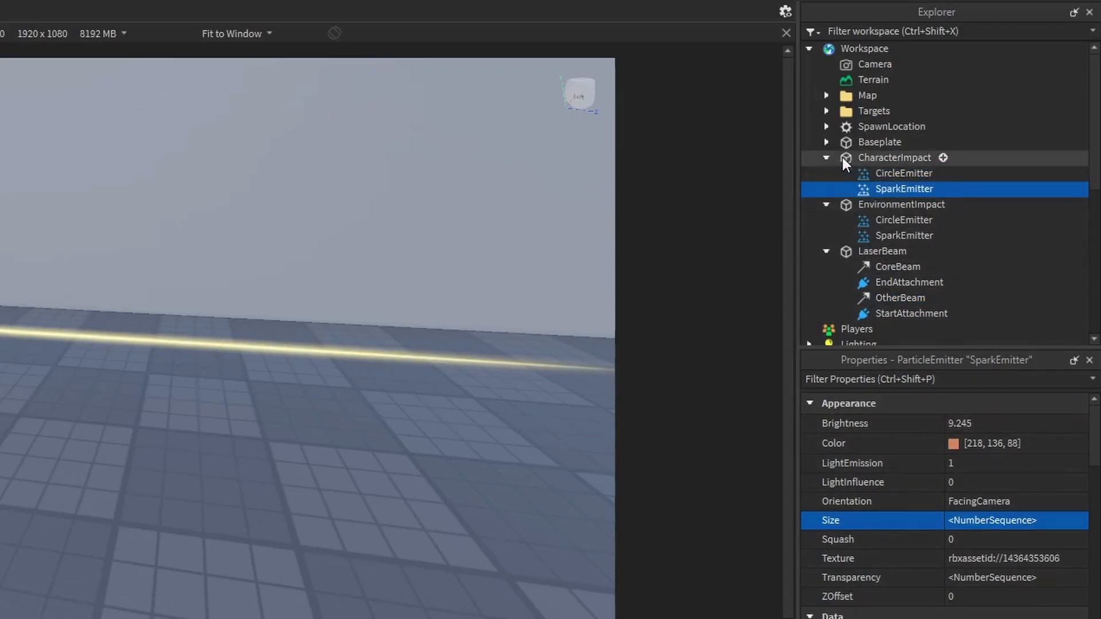
pyautogui.click(827, 158)
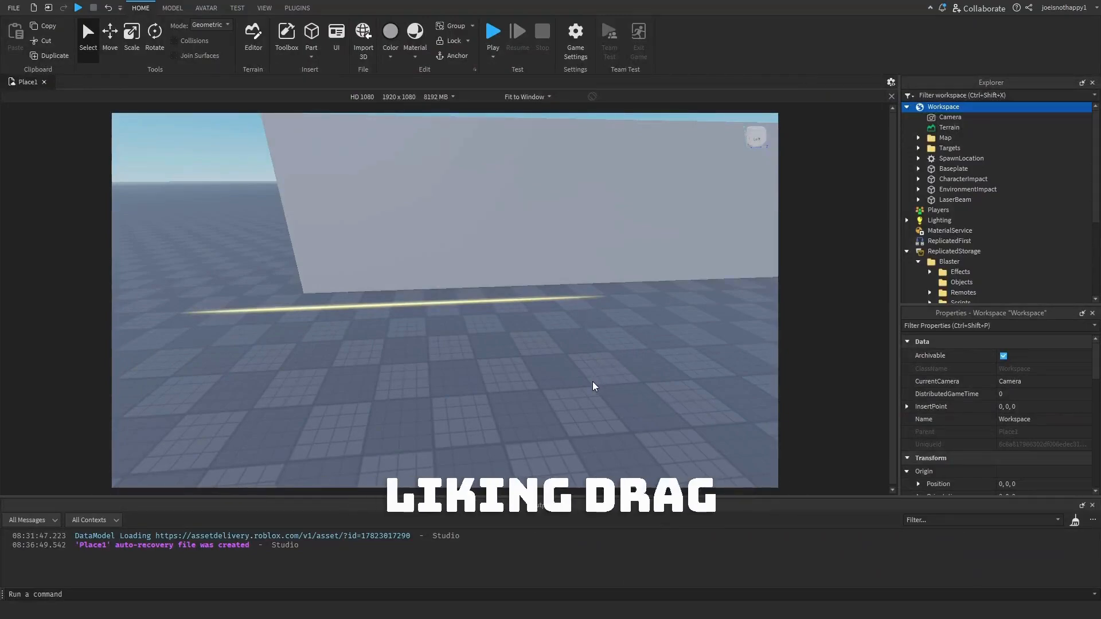
# - Return the three objects to ReplicatedStorage > Blaster > Objects and start a playtest
pyautogui.click(963, 179)
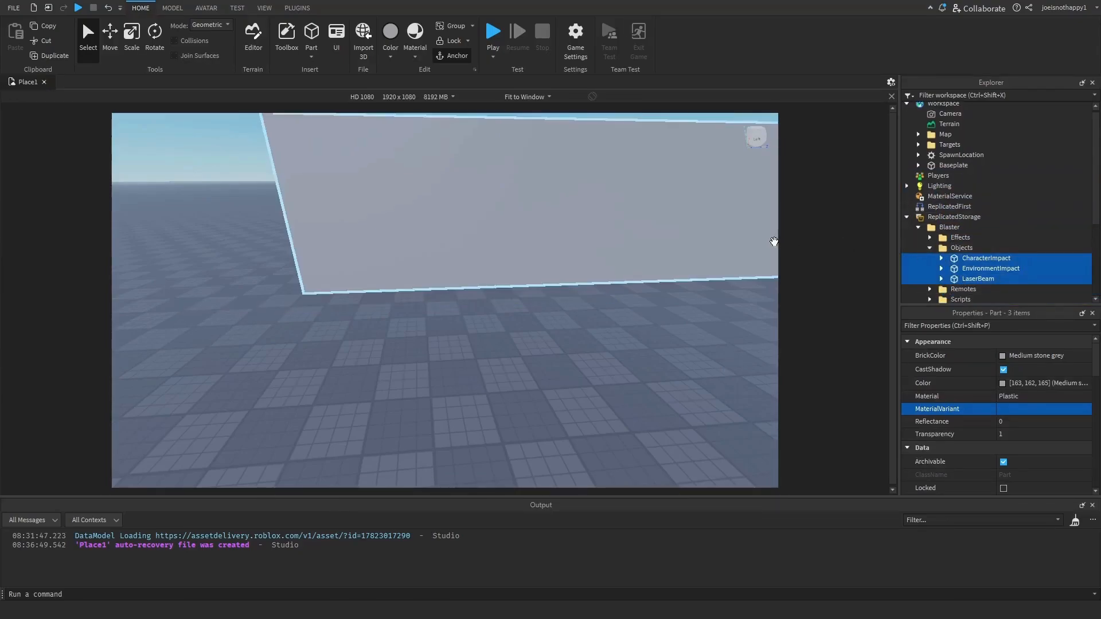
pyautogui.click(493, 31)
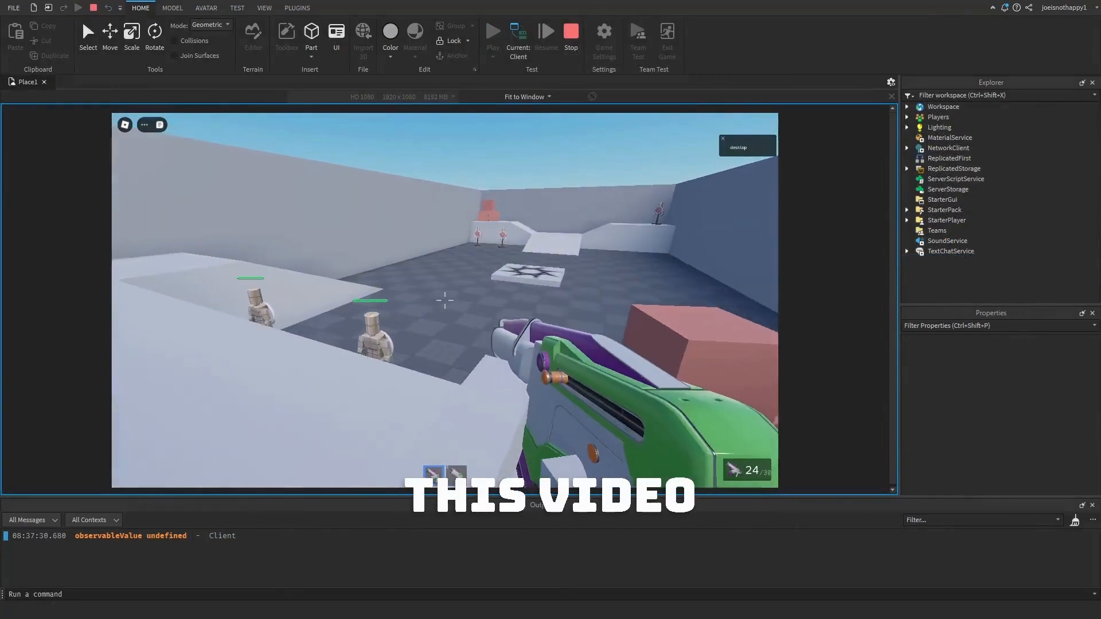